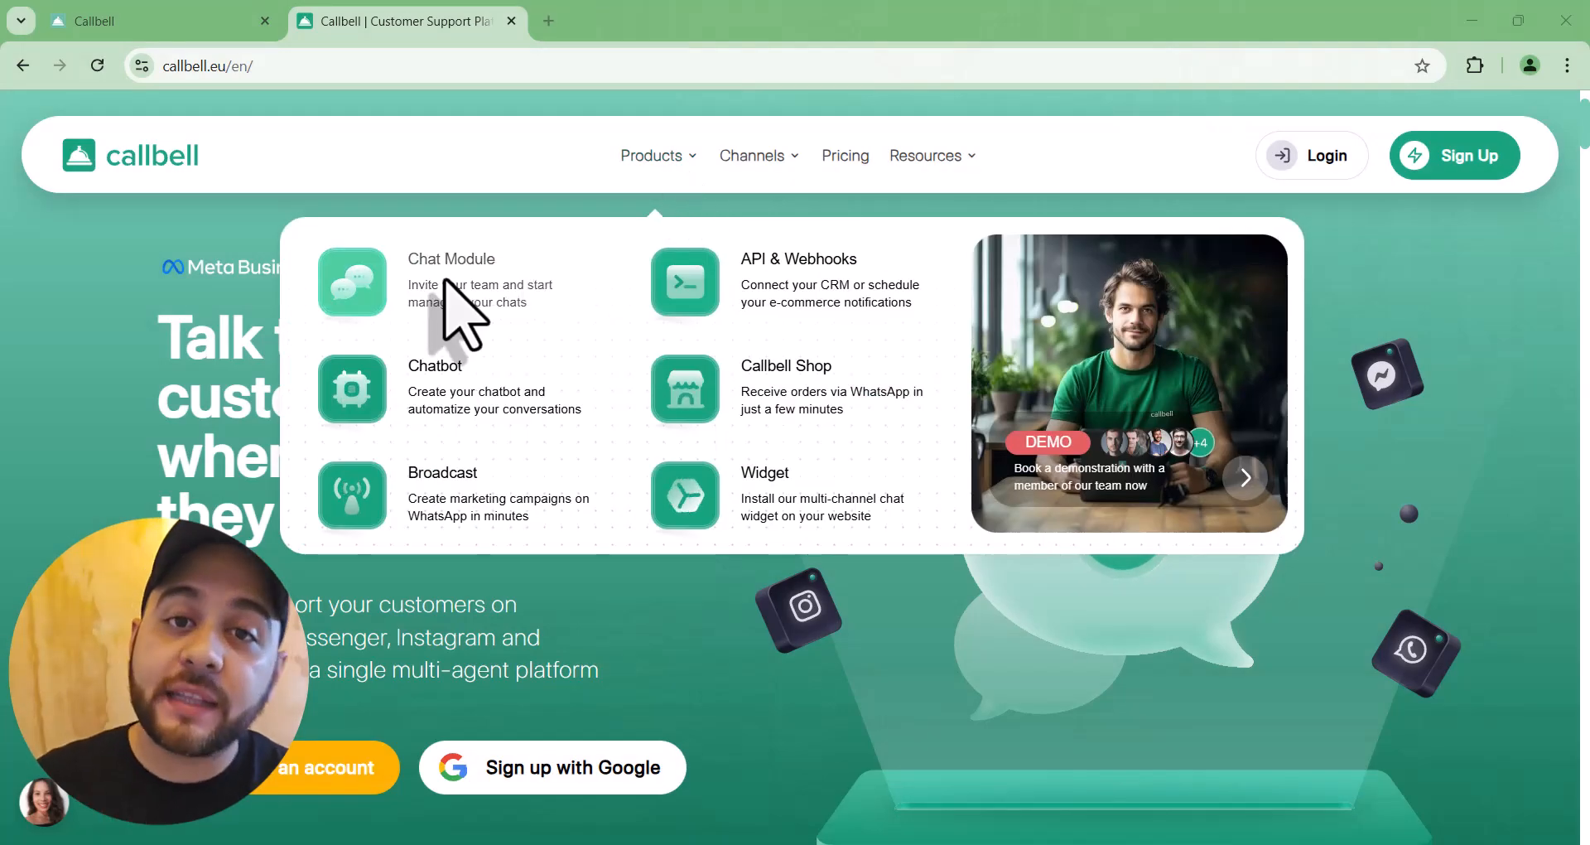
# - Open the Chat Module product page and scroll to the team conversation-management section
pyautogui.click(452, 258)
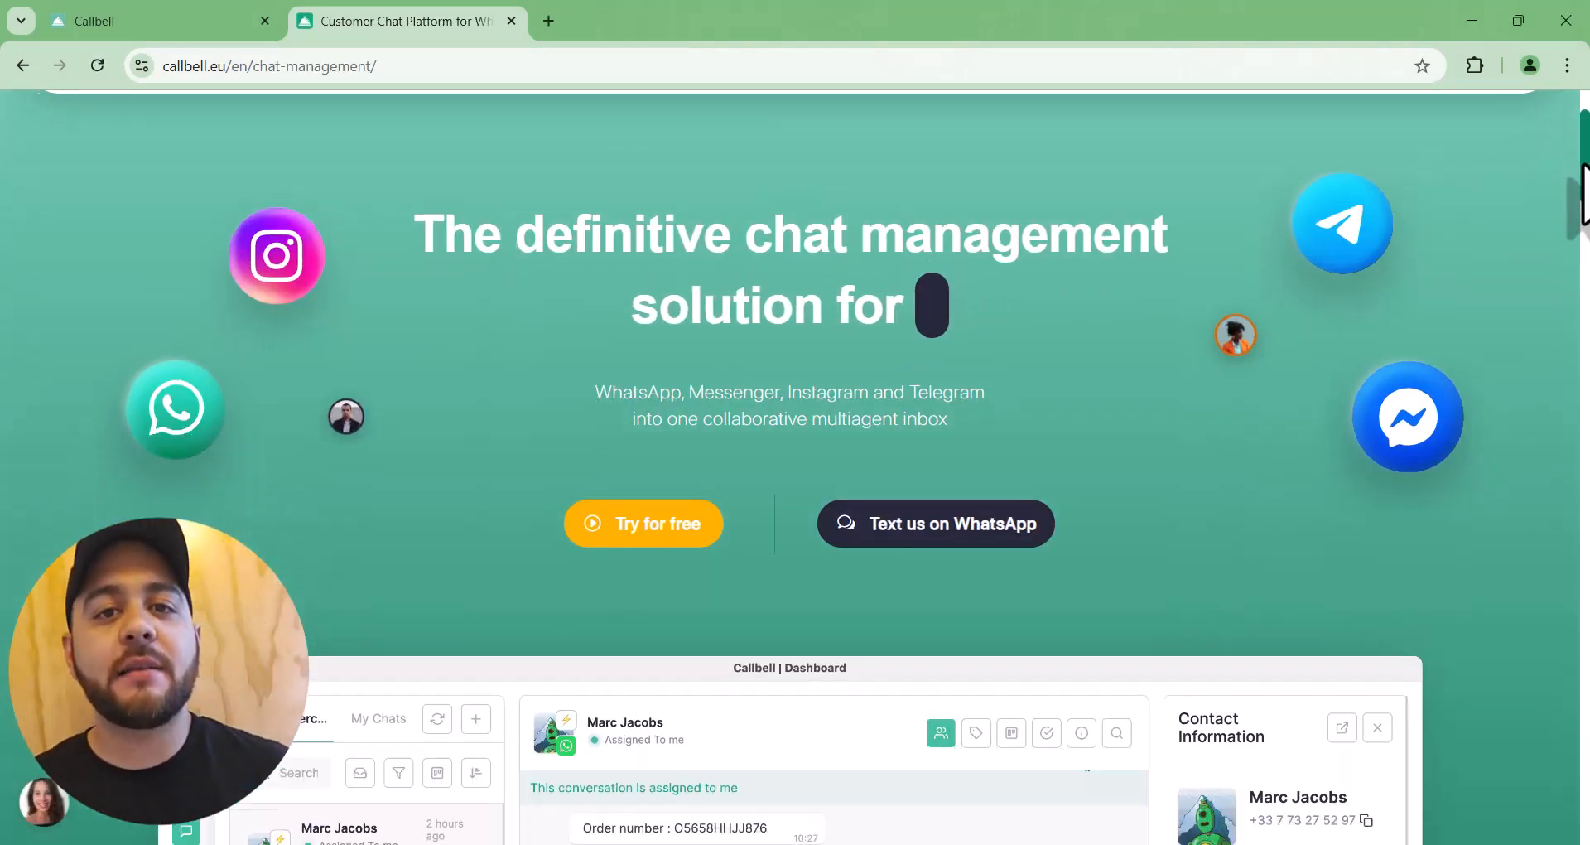
pyautogui.scroll(3)
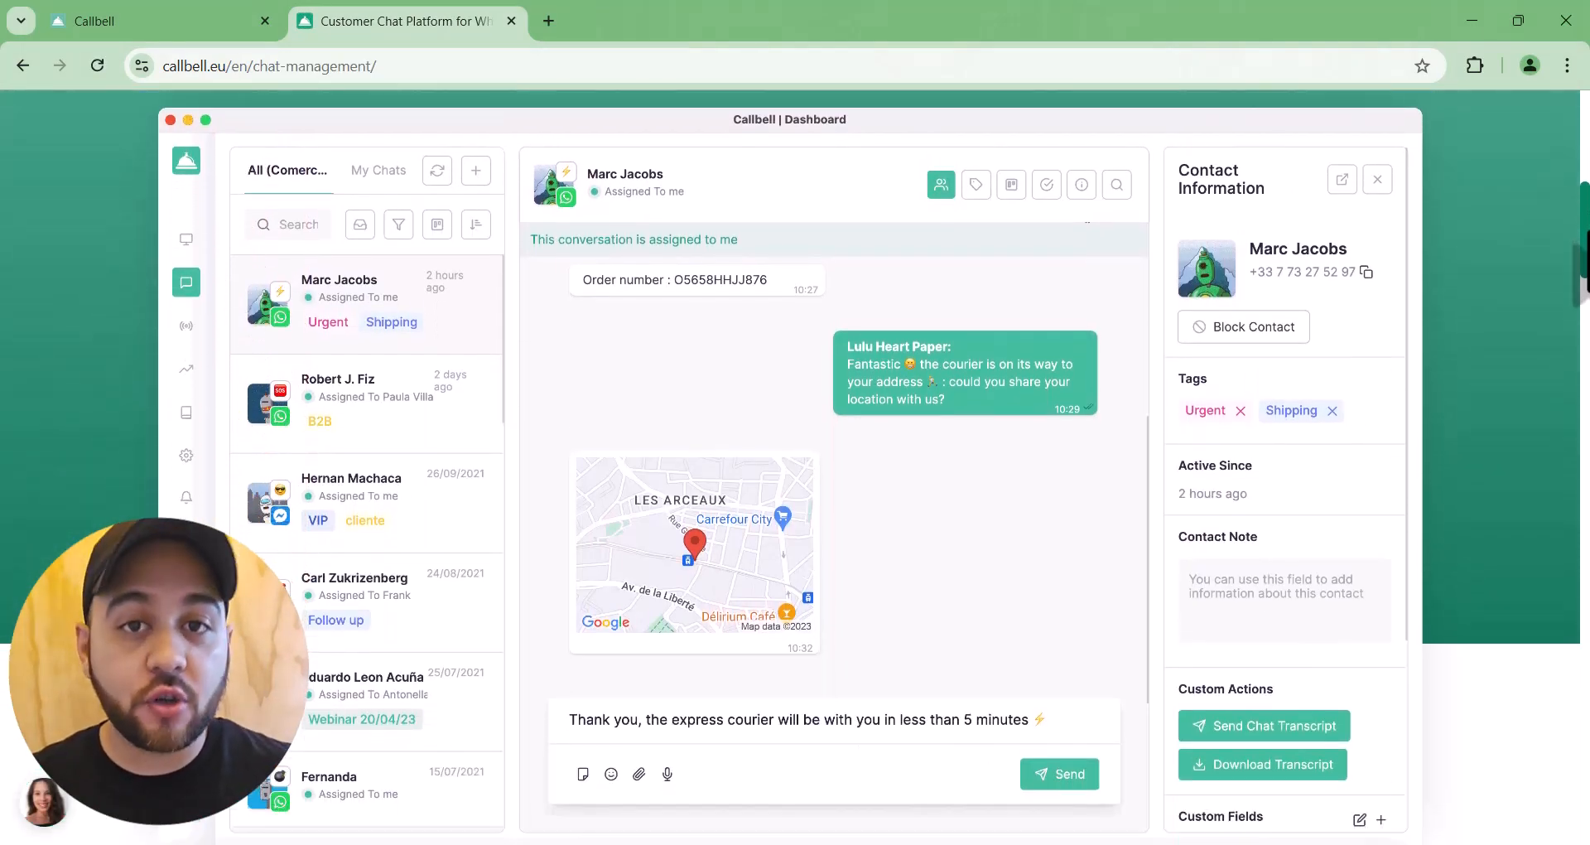
pyautogui.scroll(-3)
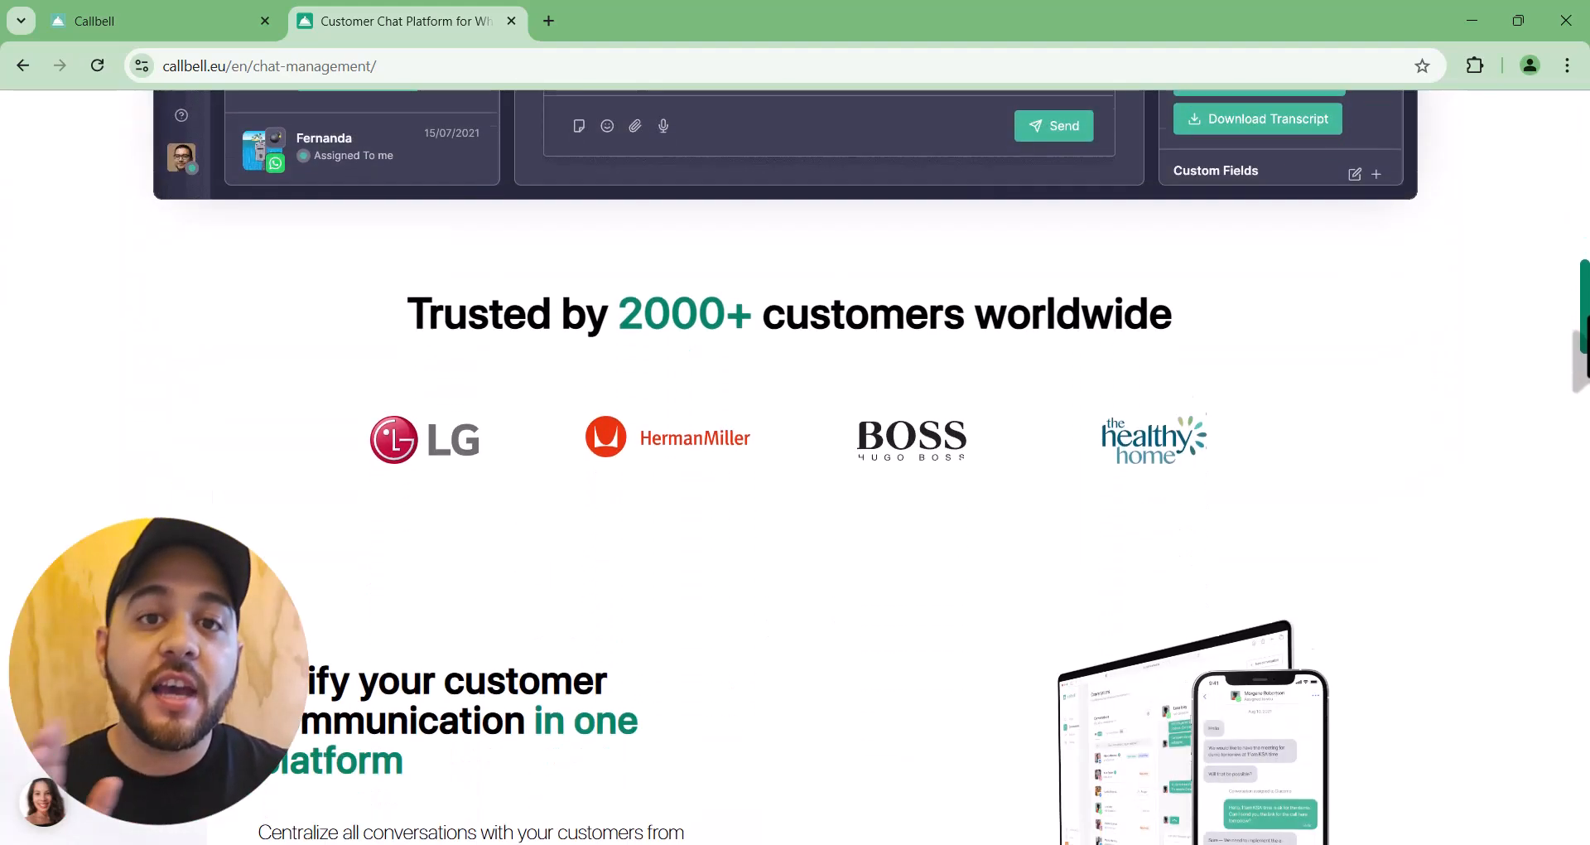
pyautogui.scroll(-3)
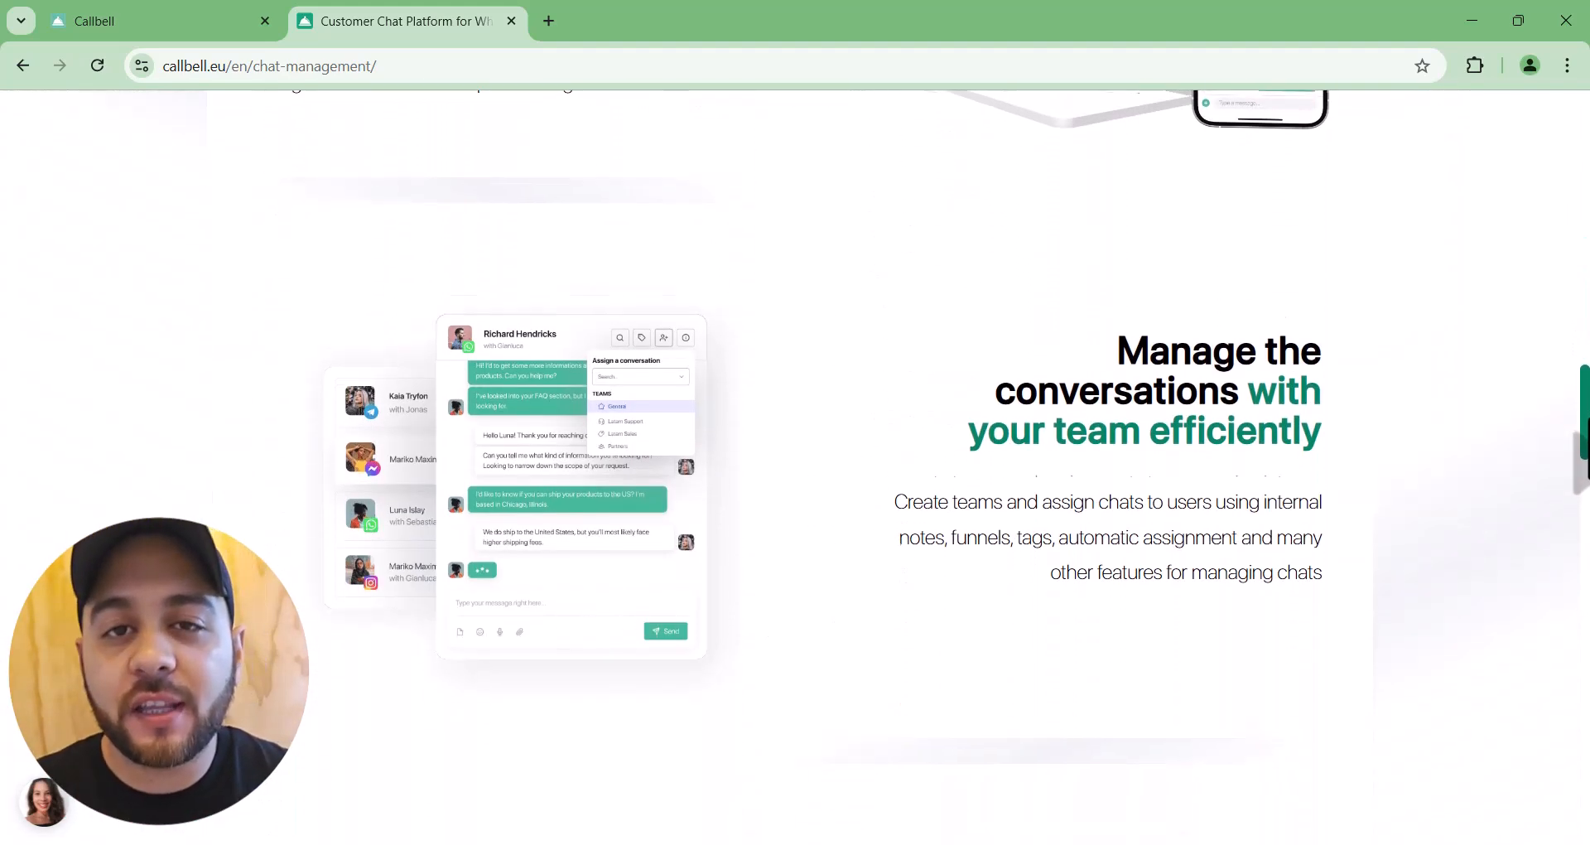
pyautogui.scroll(-3)
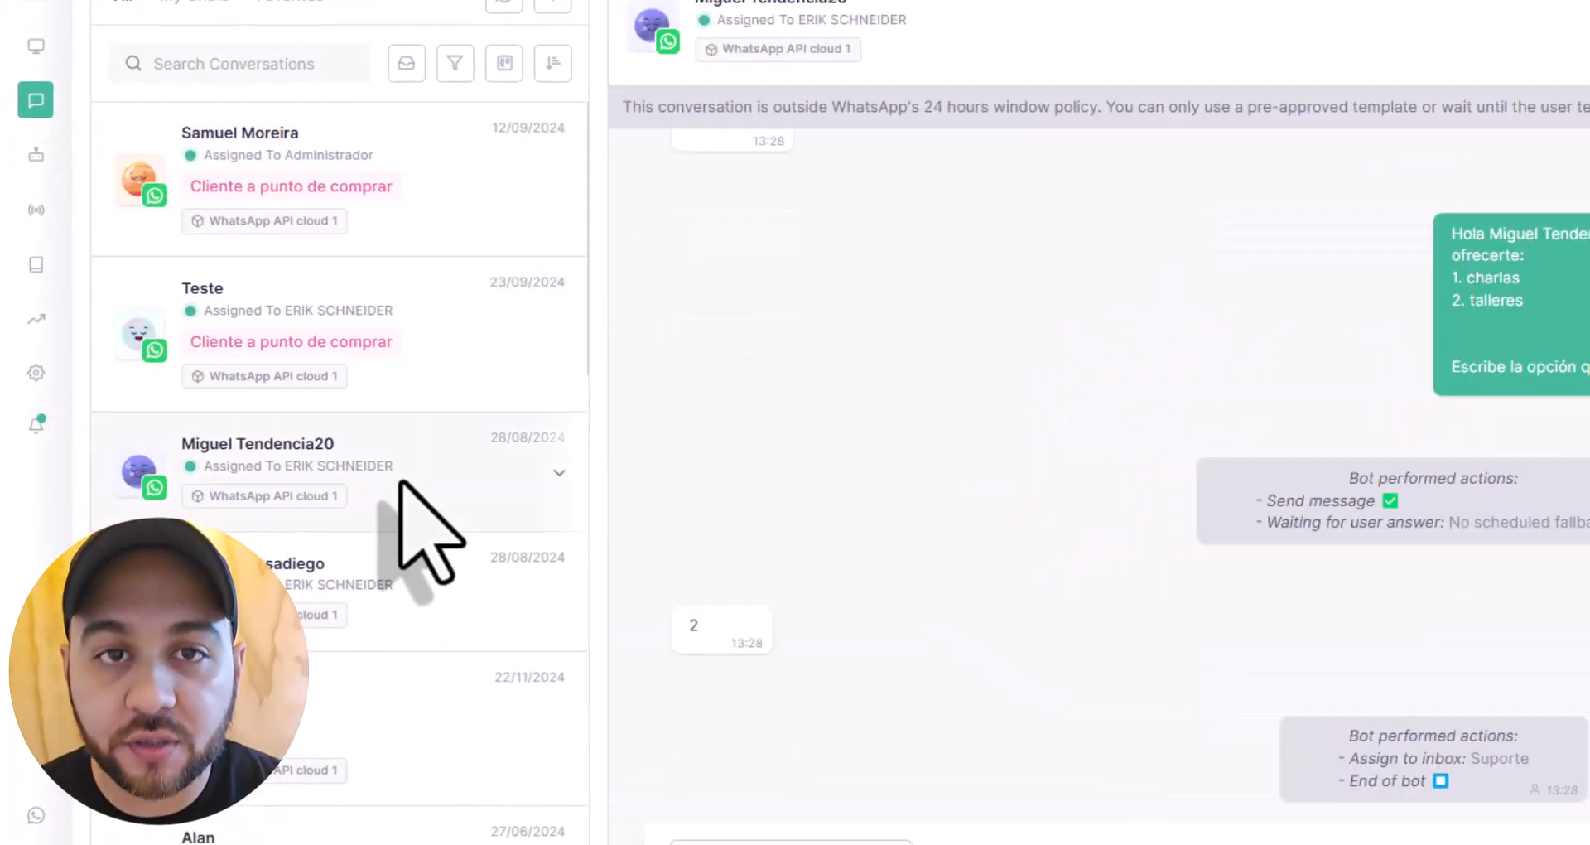
# - Review the bot builder and weekly analytics, then assign a WhatsApp conversation to Administrador
pyautogui.click(1265, 208)
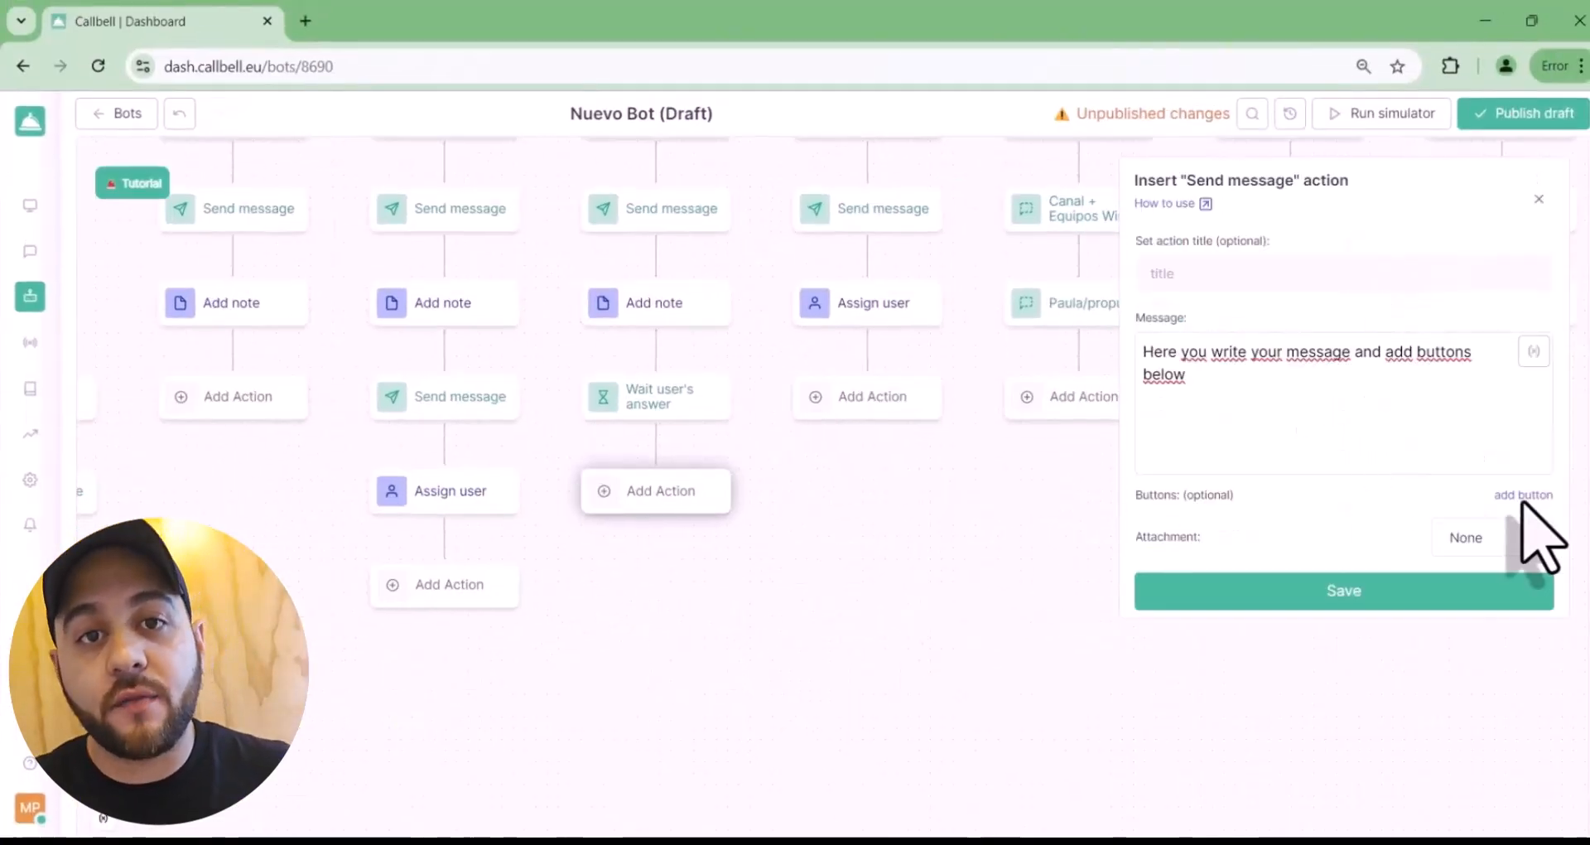
pyautogui.click(1523, 496)
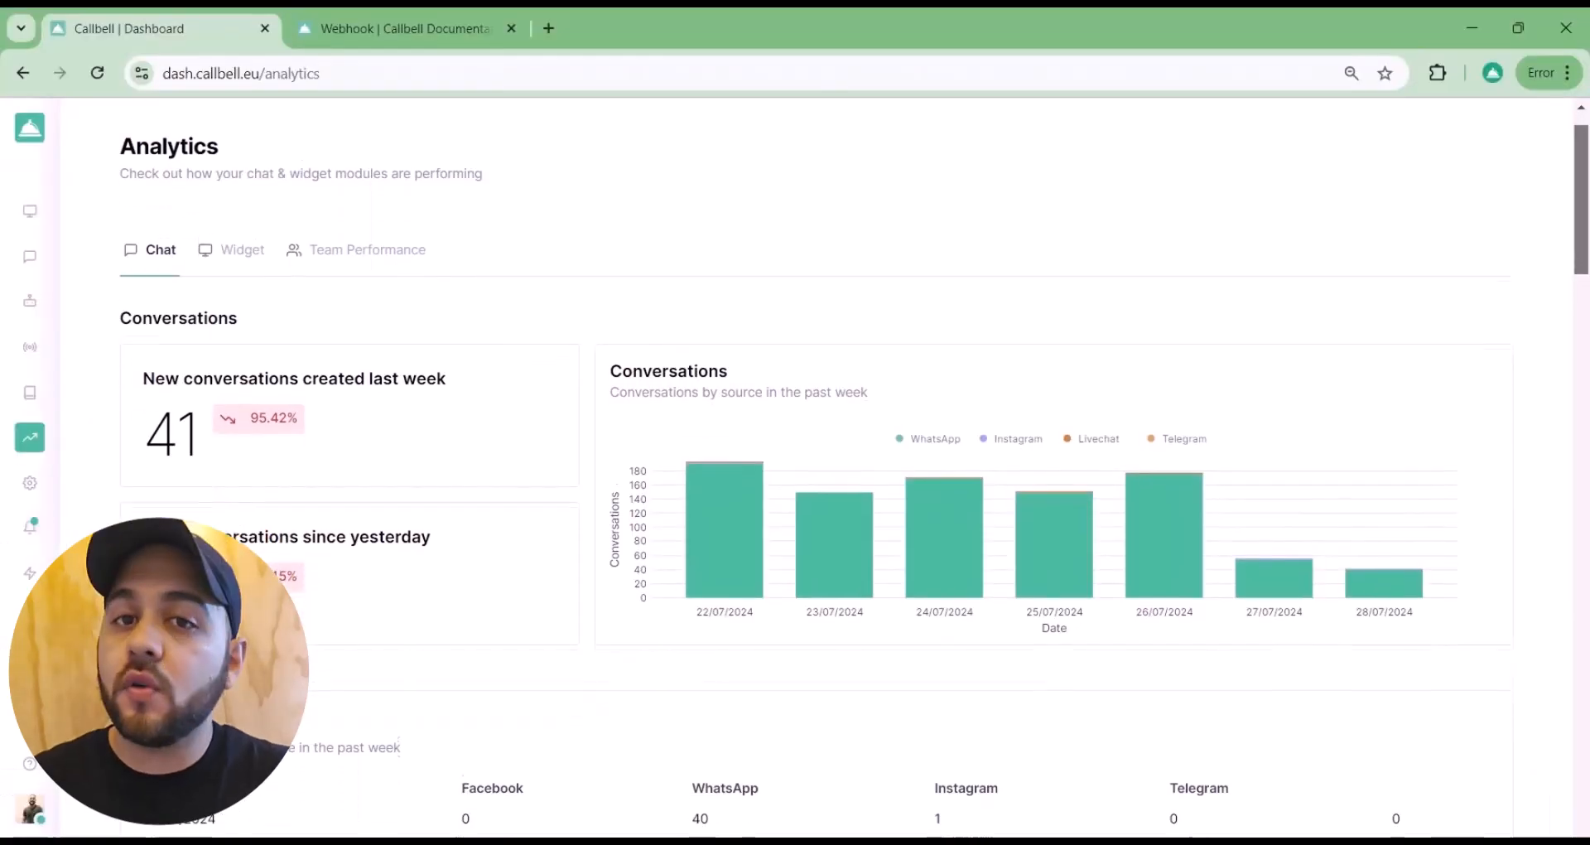
pyautogui.scroll(-3)
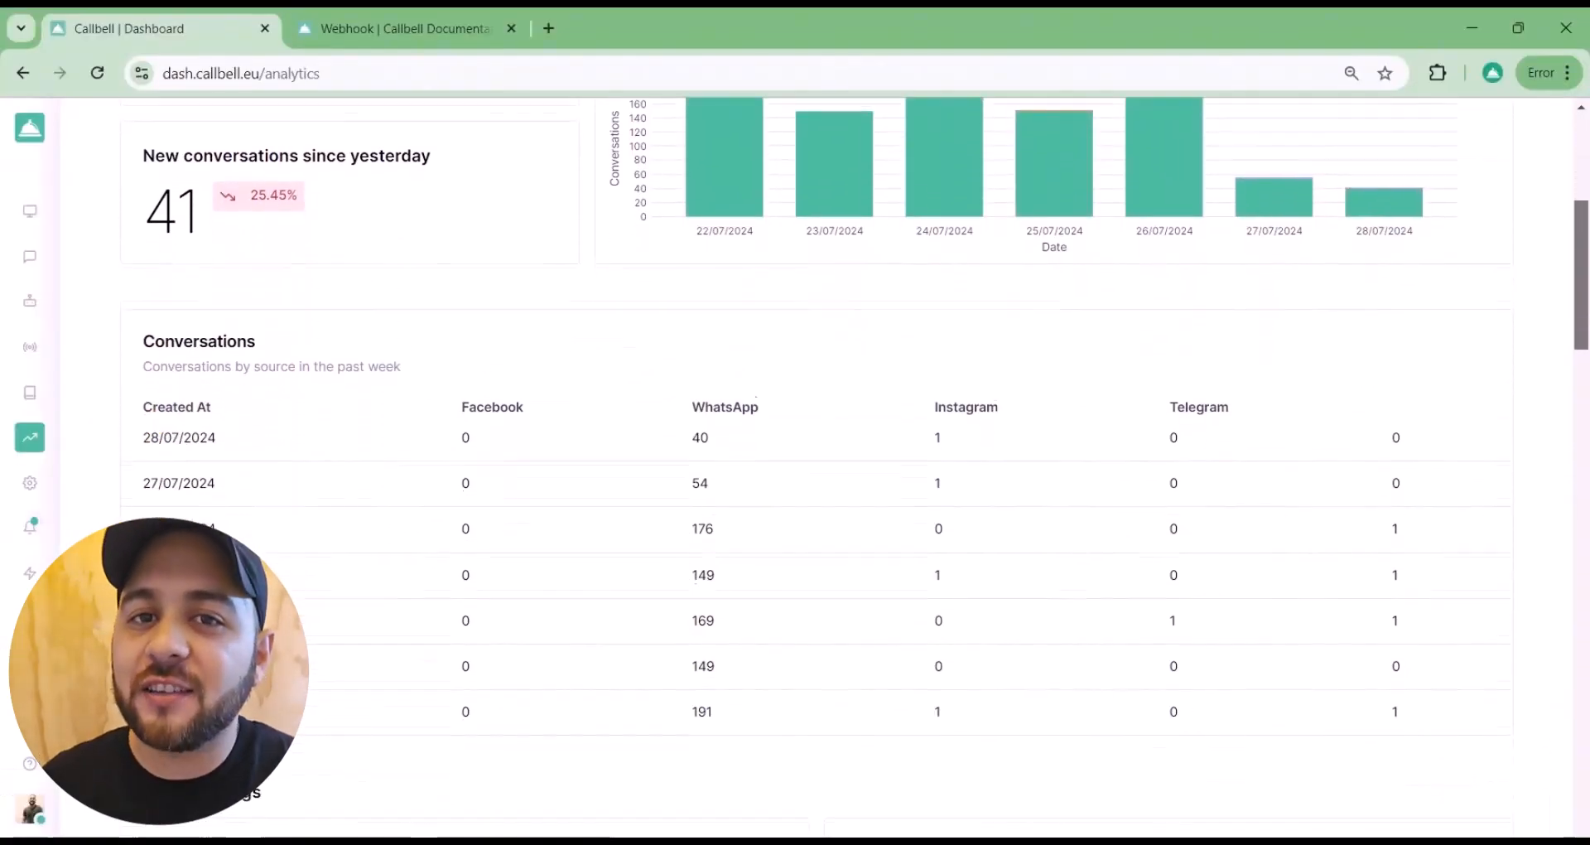
pyautogui.scroll(-3)
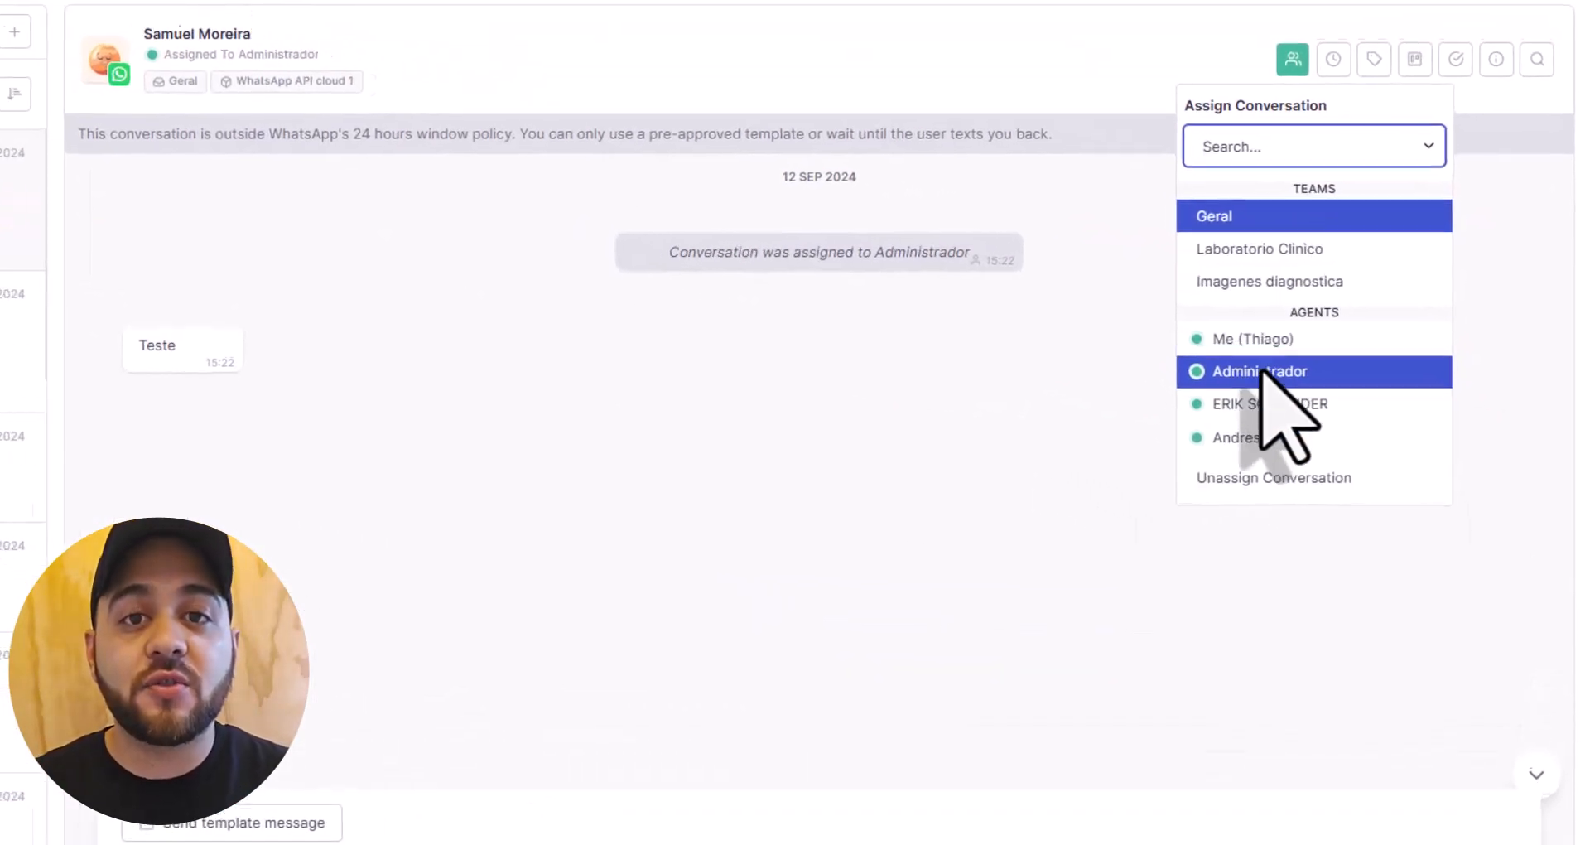
pyautogui.click(1269, 404)
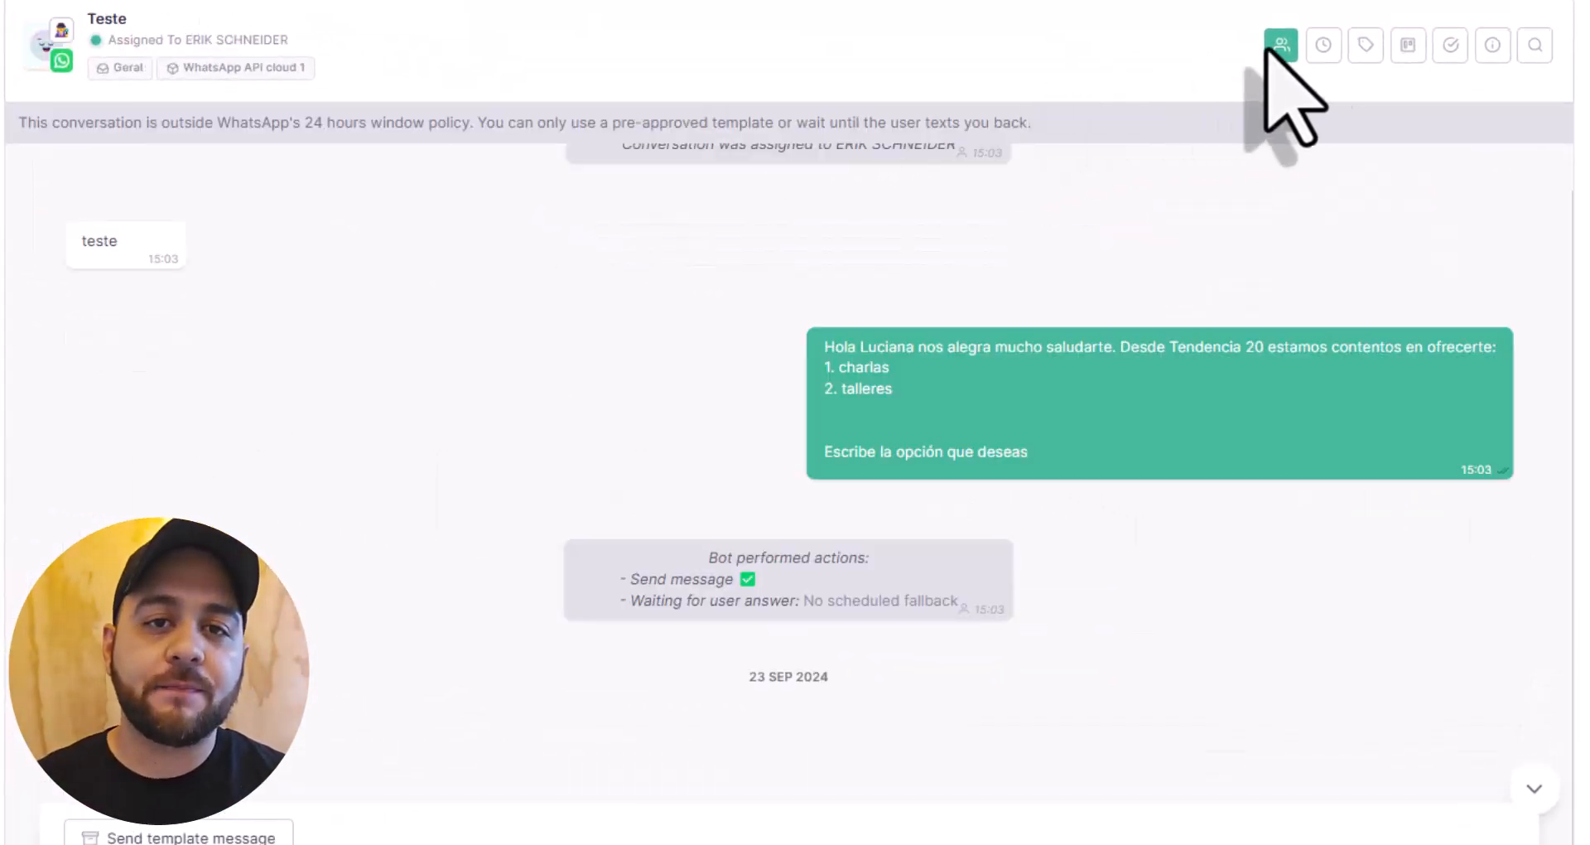